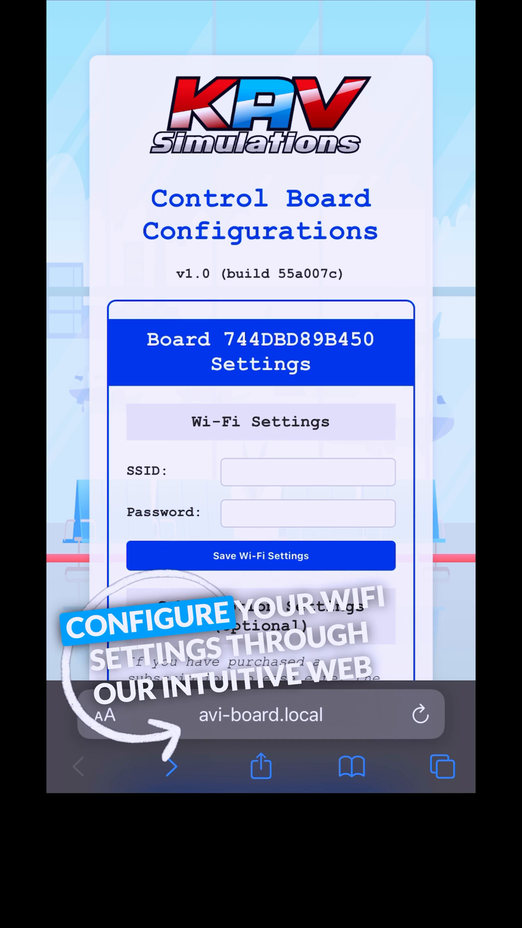
Step: Enter SSID Kav_Simulations with its password in Wi-Fi Settings and save them
{"action": "scroll", "scroll_direction": "down", "scroll_amount": 3}
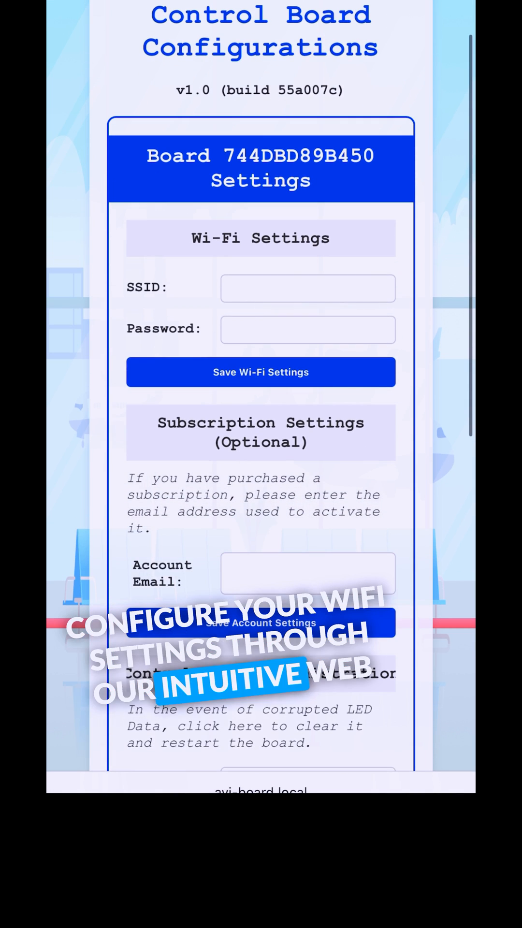
{"action": "type", "text": "Kav_Simulations"}
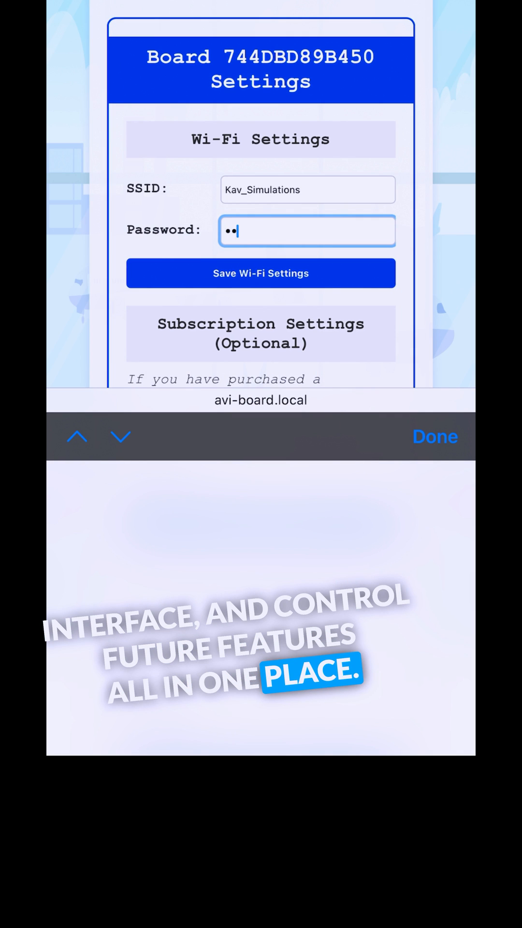
{"action": "left_click", "coordinate": [260, 273]}
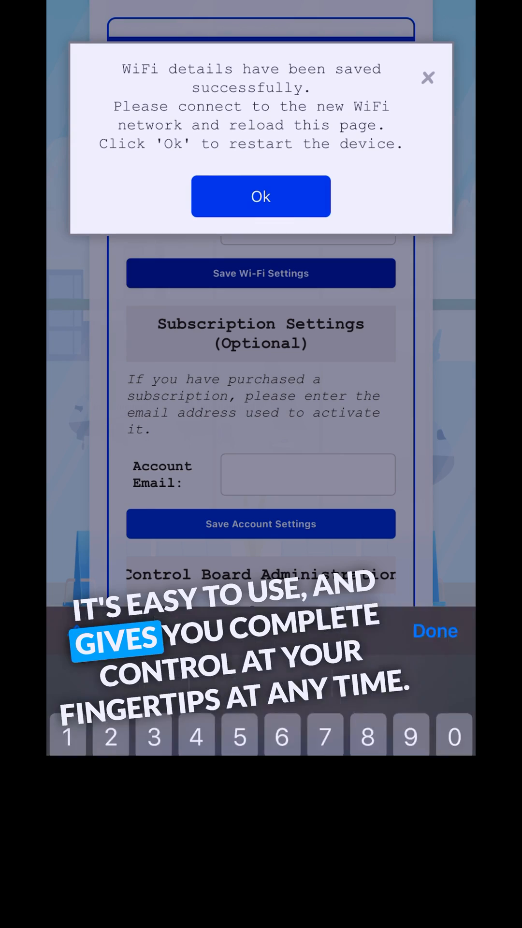